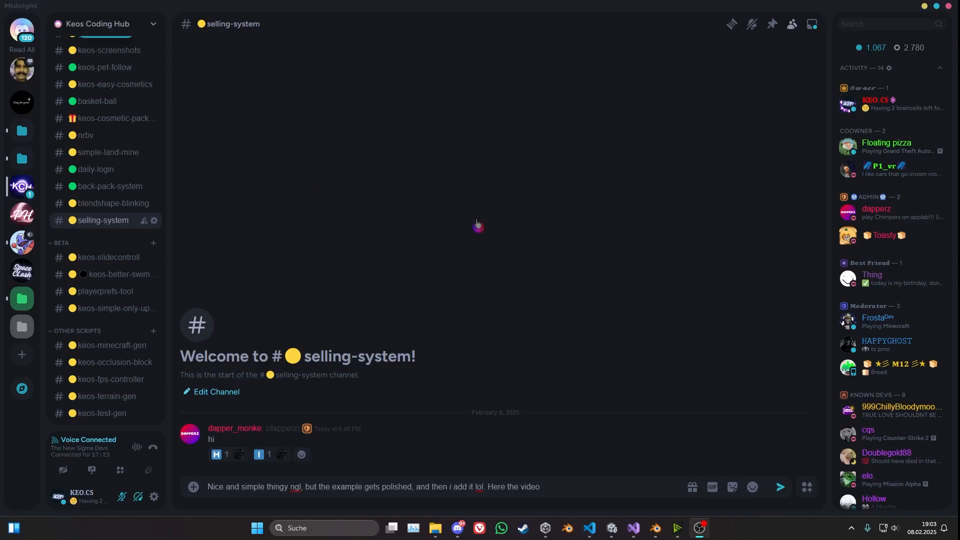
mouse_move(513, 374)
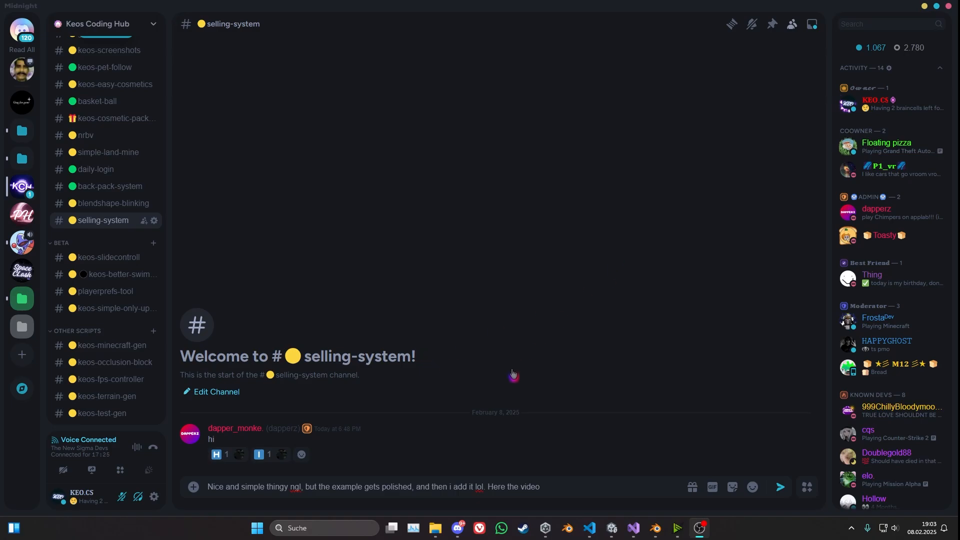
mouse_move(323, 313)
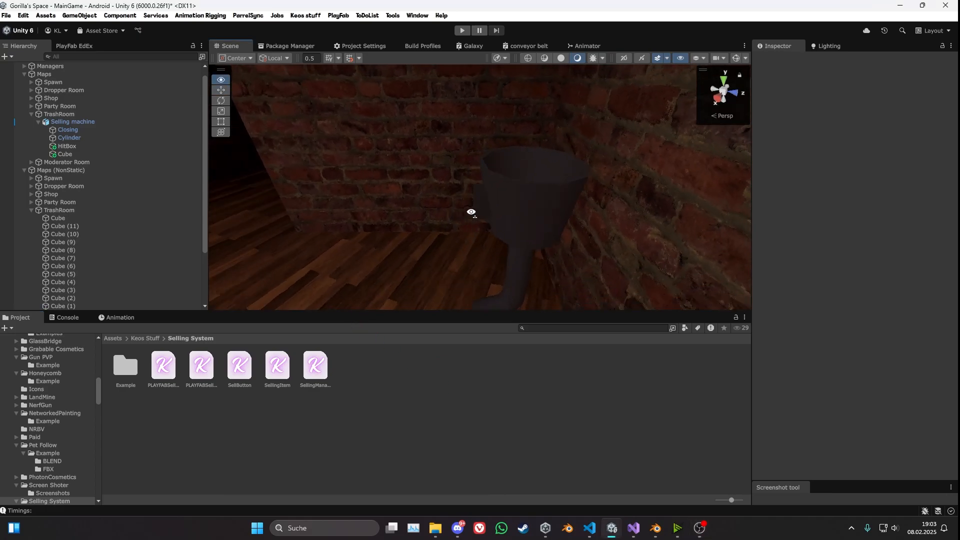
- Orbit around the selling machine funnel, then select HitBox to show its Selling Manager and trigger collider
left_click_drag(471, 211, 467, 196)
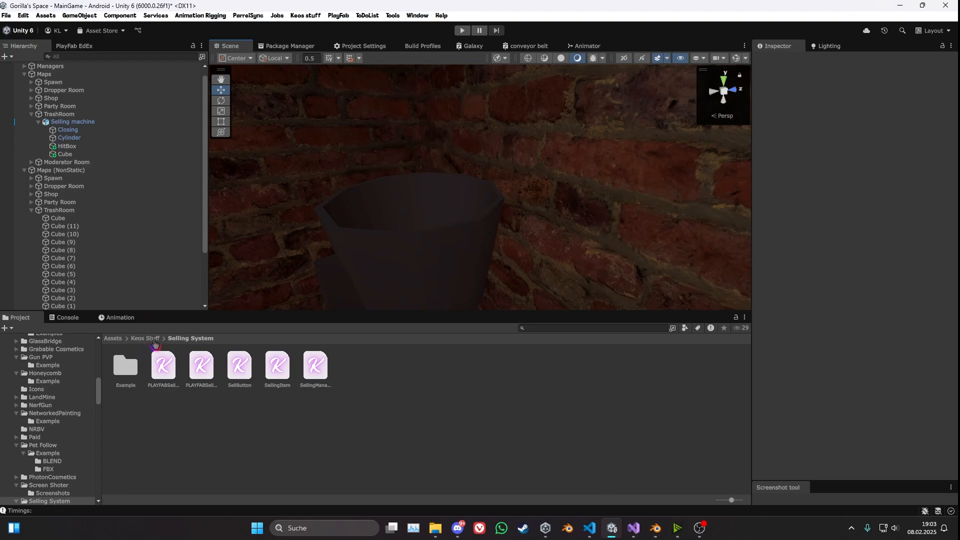
mouse_move(121, 373)
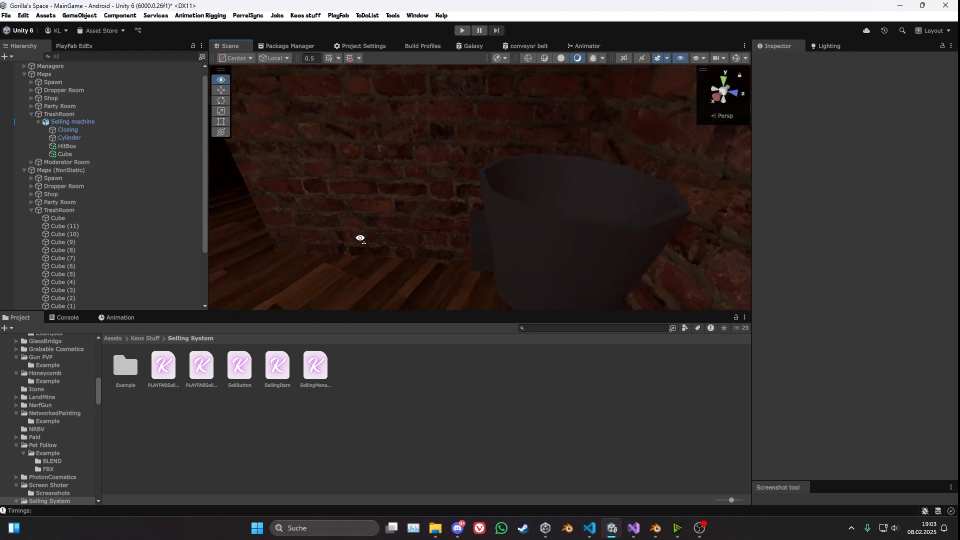
left_click(66, 146)
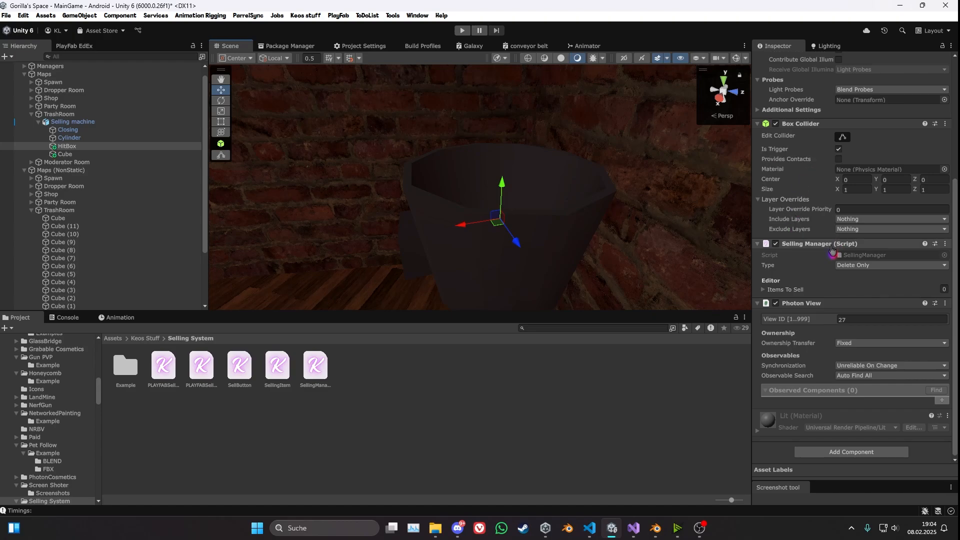
- Review the Selling Manager Type options (All / Delete Only), keep Delete Only, then select Cube with its Sell Button
left_click(889, 264)
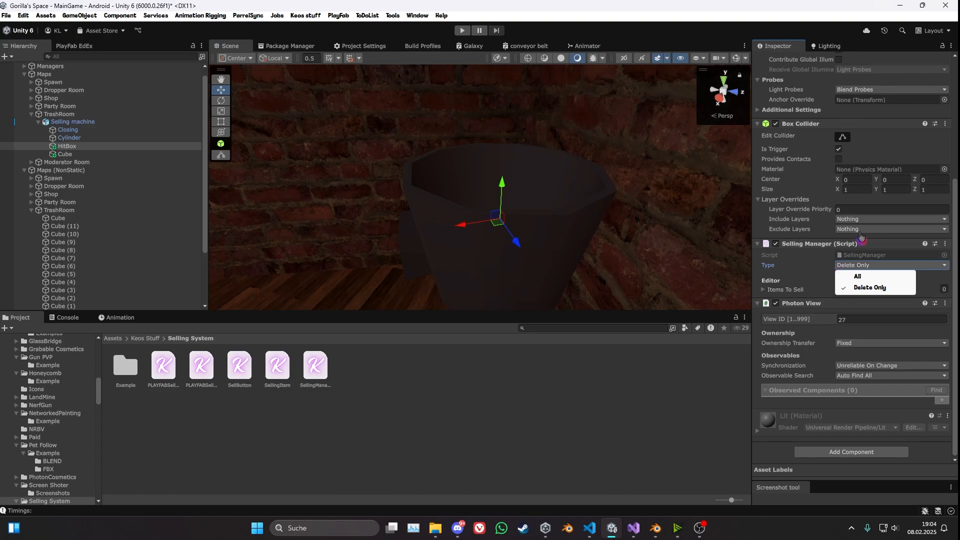
left_click(869, 287)
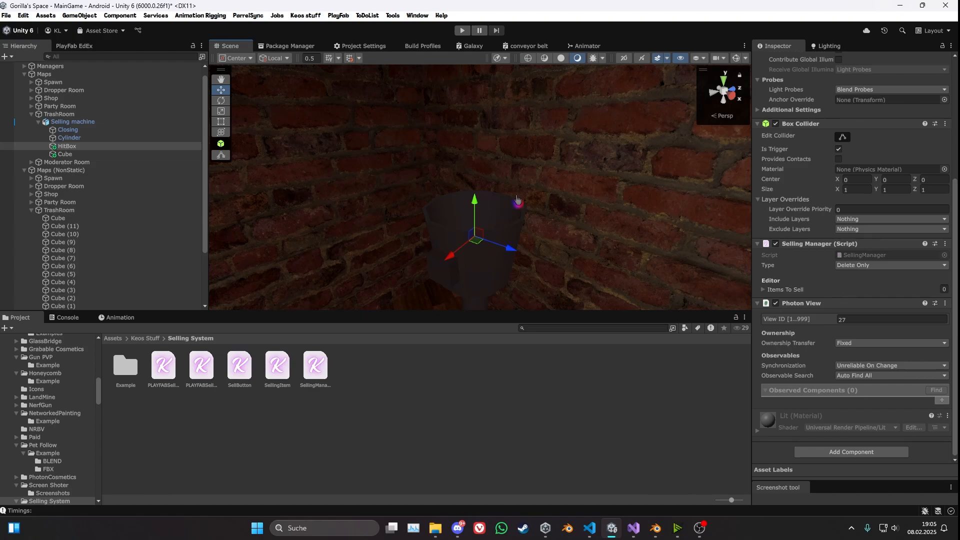
mouse_move(490, 163)
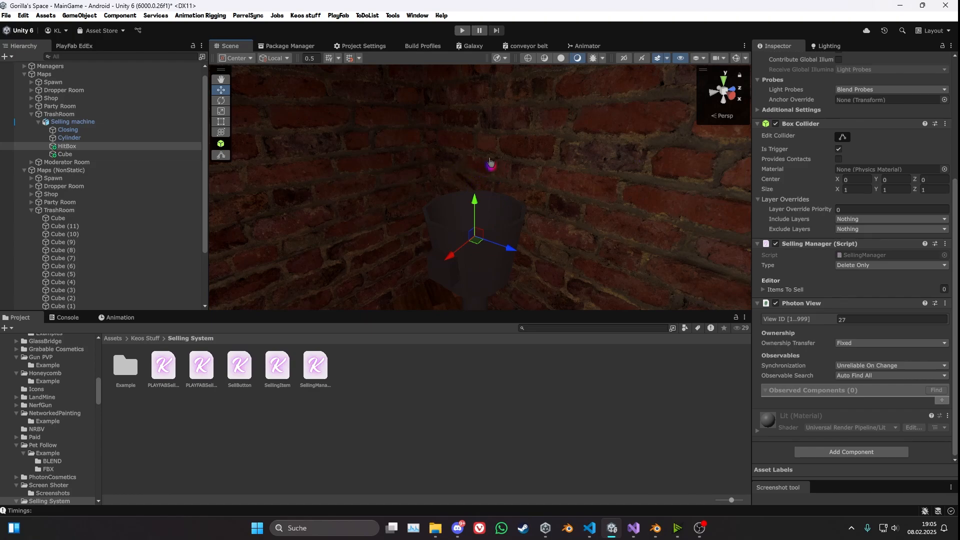
mouse_move(825, 318)
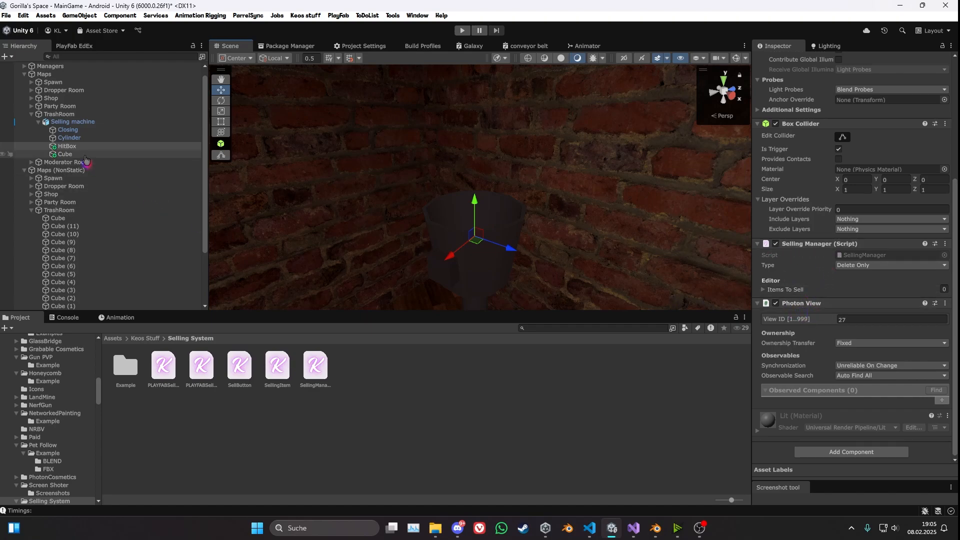
left_click(64, 154)
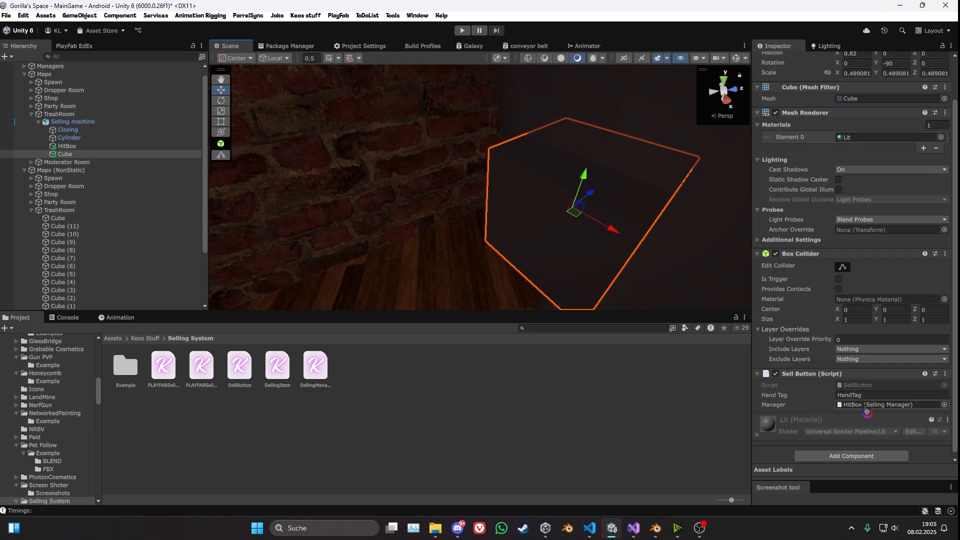
- Switch between HitBox and Cube to compare Selling Manager and Sell Button components, ending on HitBox
left_click(67, 146)
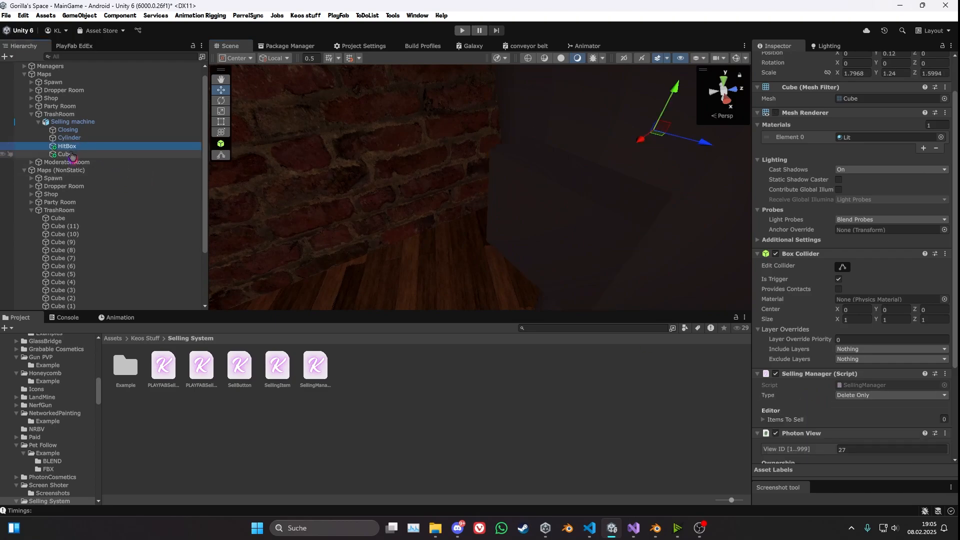
left_click(64, 154)
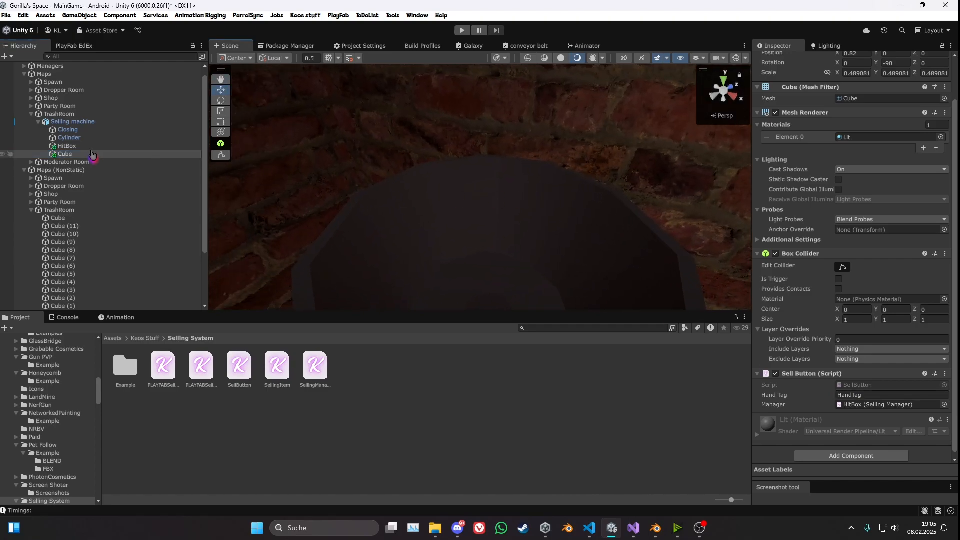
left_click(67, 146)
type("playfa")
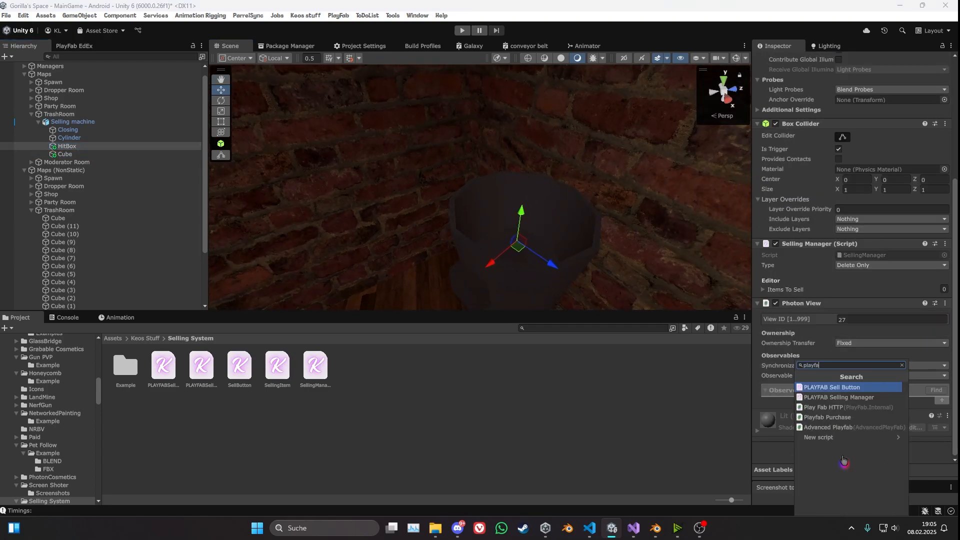
- Add a PLAYFAB Selling Manager component to HitBox via the Add Component search
left_click(838, 397)
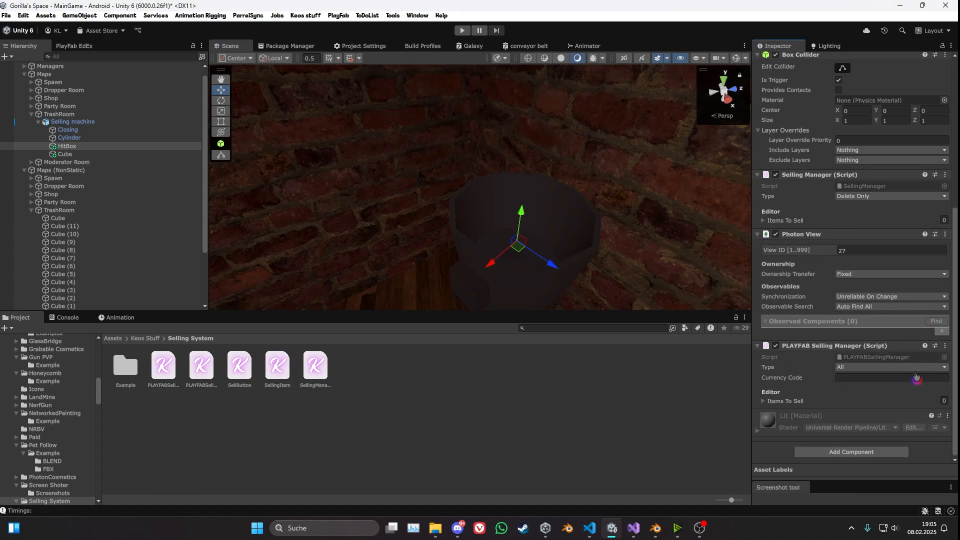
type("HS")
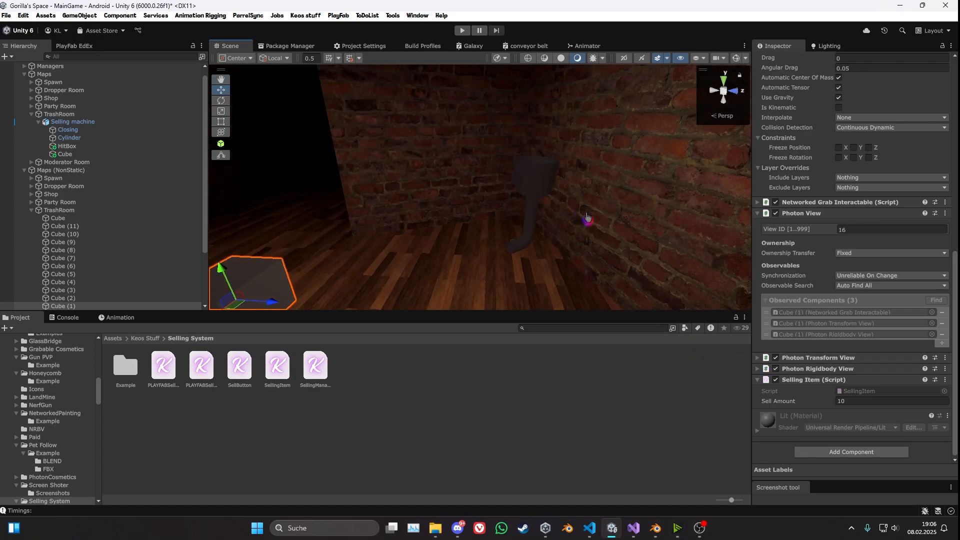
mouse_move(620, 248)
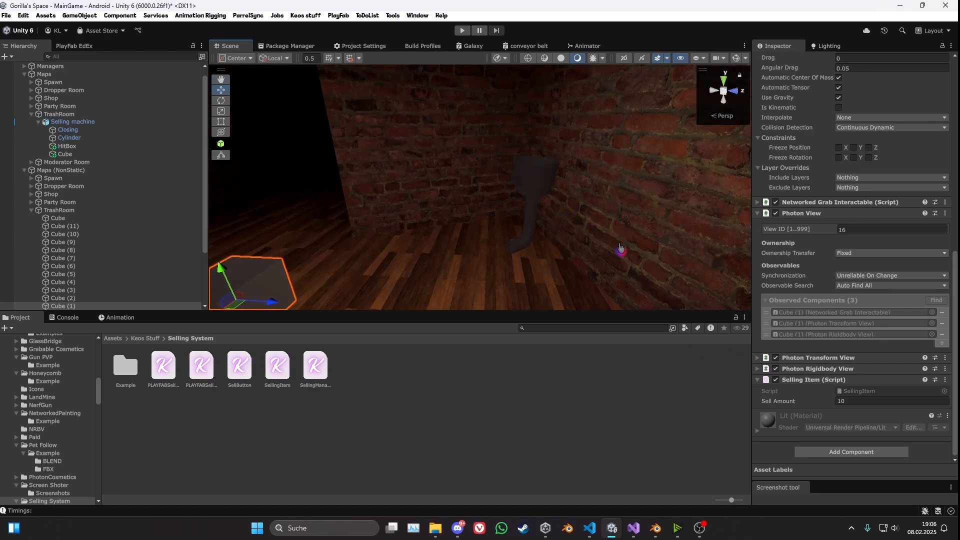
mouse_move(654, 279)
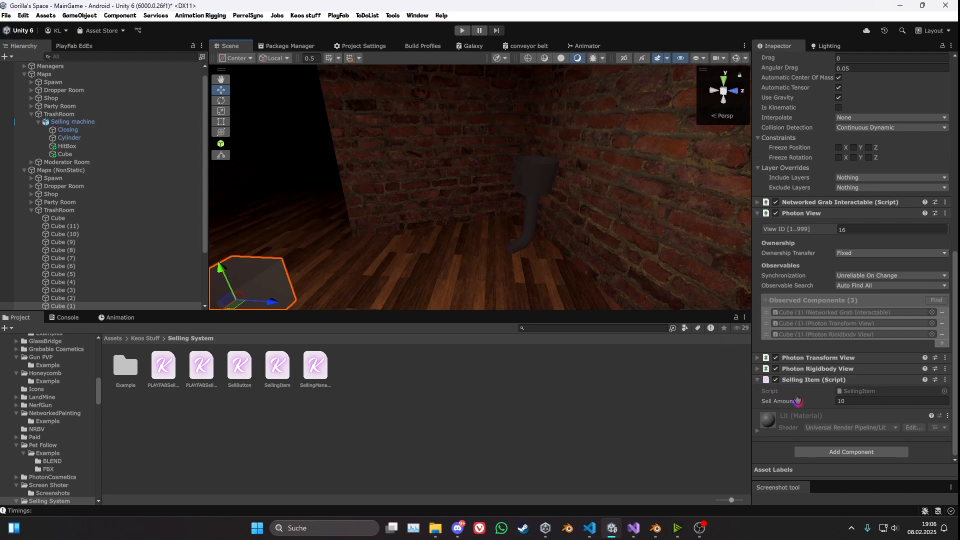
- Select Cube (1)'s Selling Item Sell Amount field, currently 10, for editing
left_click(891, 400)
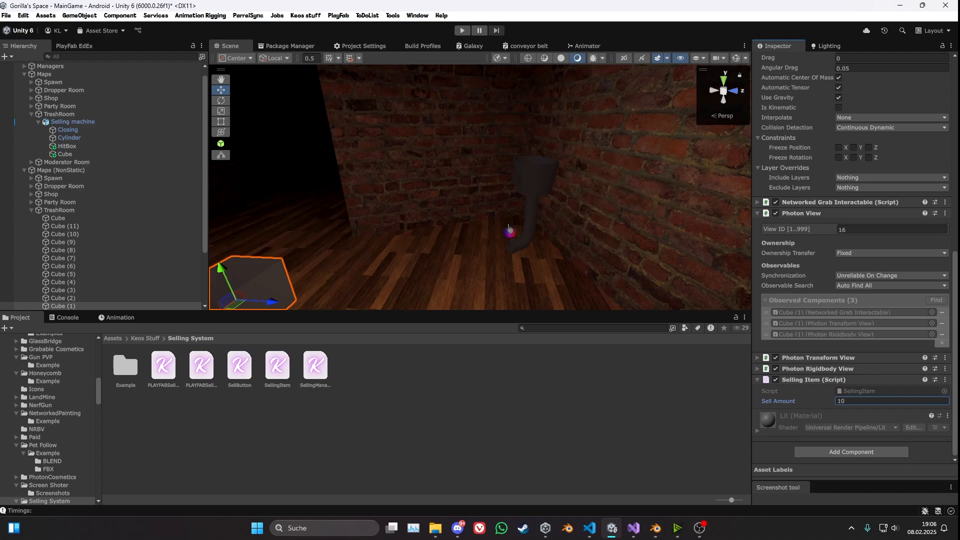